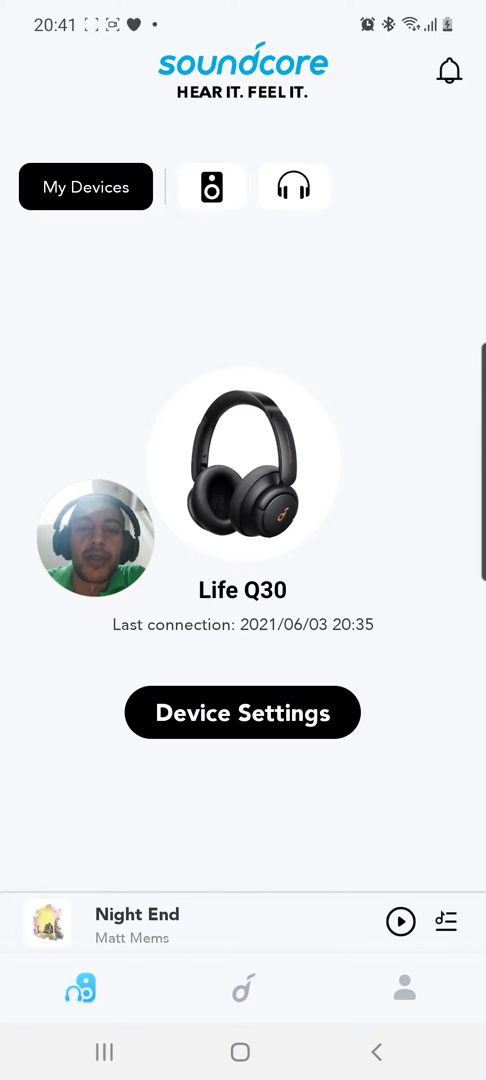
Step: Browse the speaker and headphone product lineups, then return to My Devices and the Life Q30
click(211, 186)
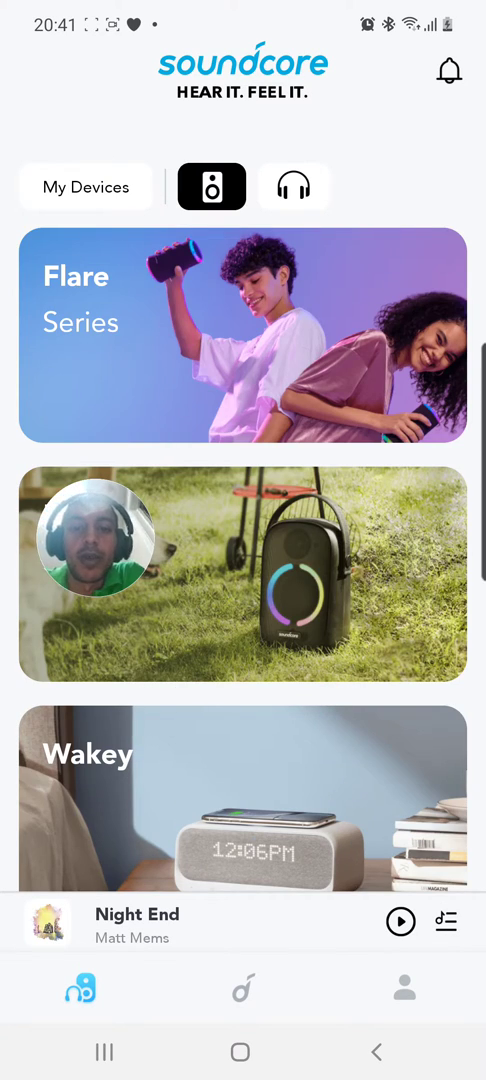
click(293, 187)
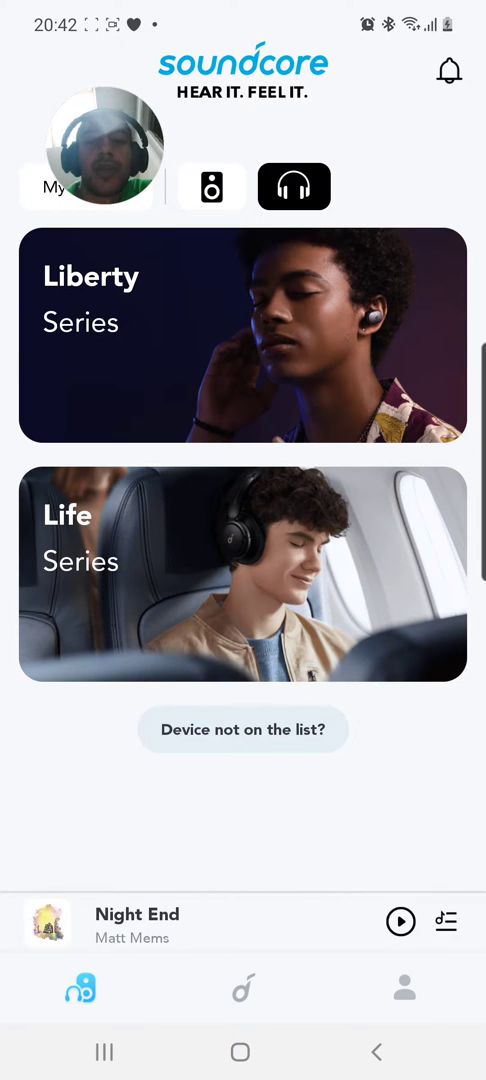
click(243, 573)
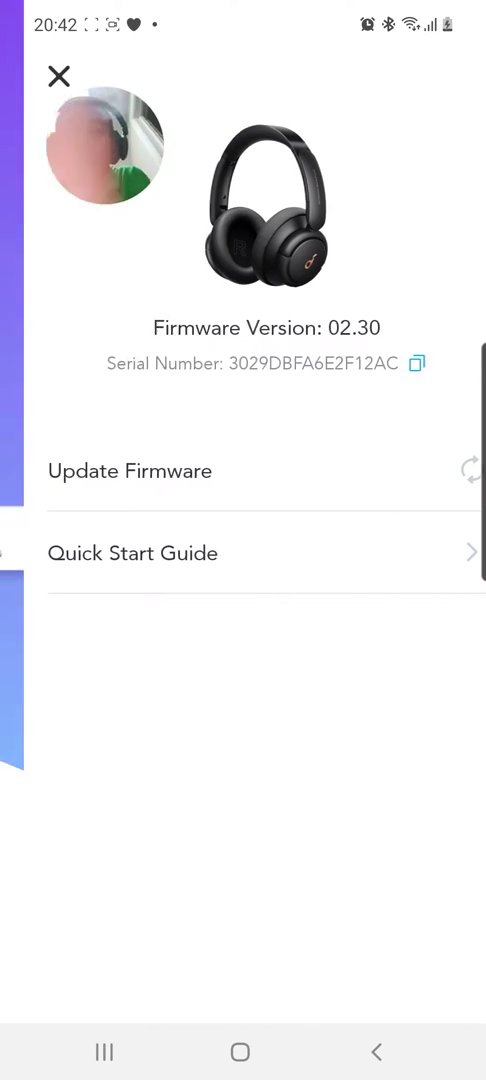
Step: Close the Life Q30 firmware details panel showing version 02.30
click(58, 76)
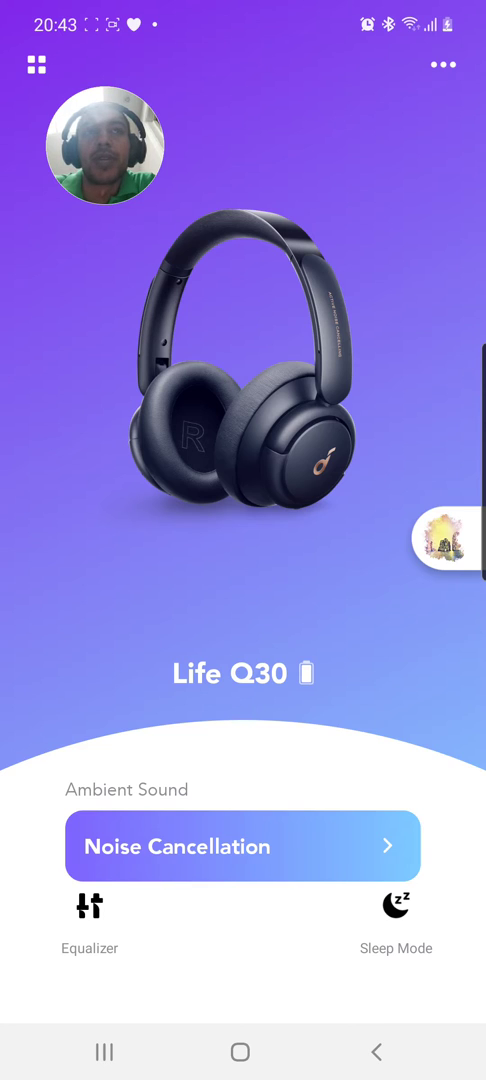
Step: Open Sleep Mode and scroll through the Superior Sleep ambient sound list
click(396, 930)
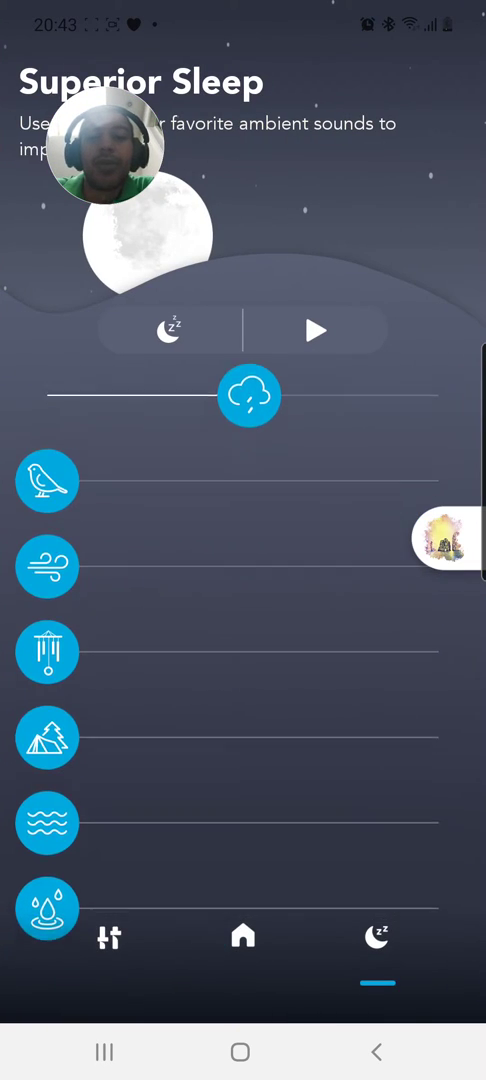
scroll(down, 3)
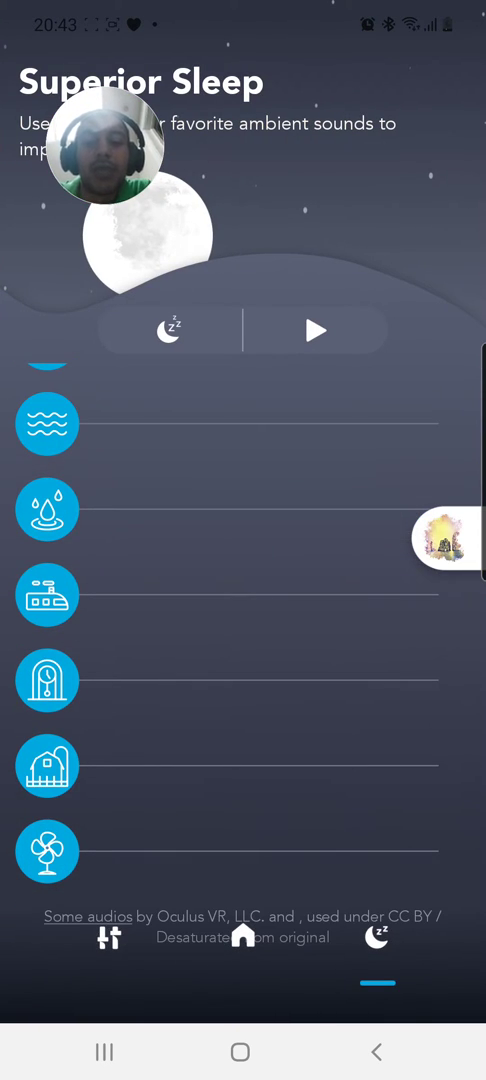
scroll(down, 3)
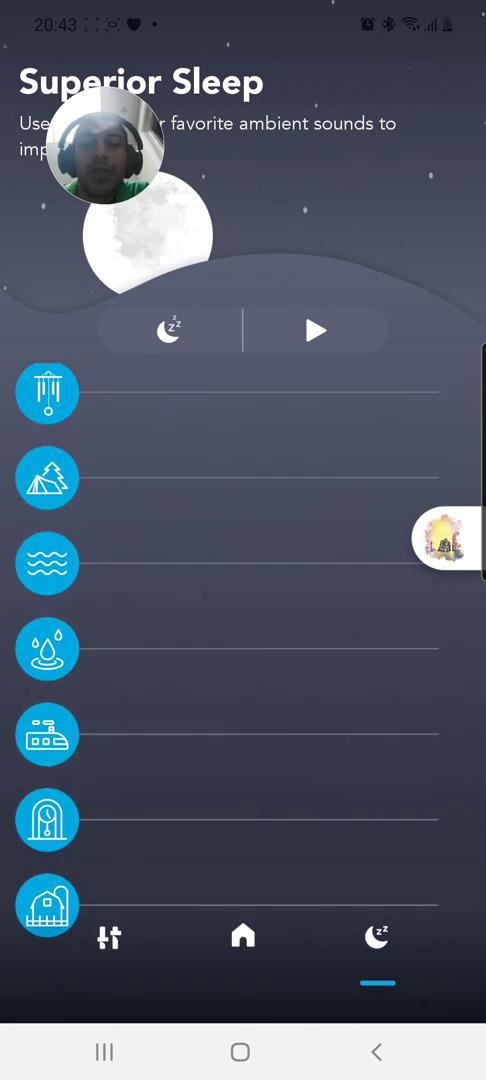
scroll(down, 3)
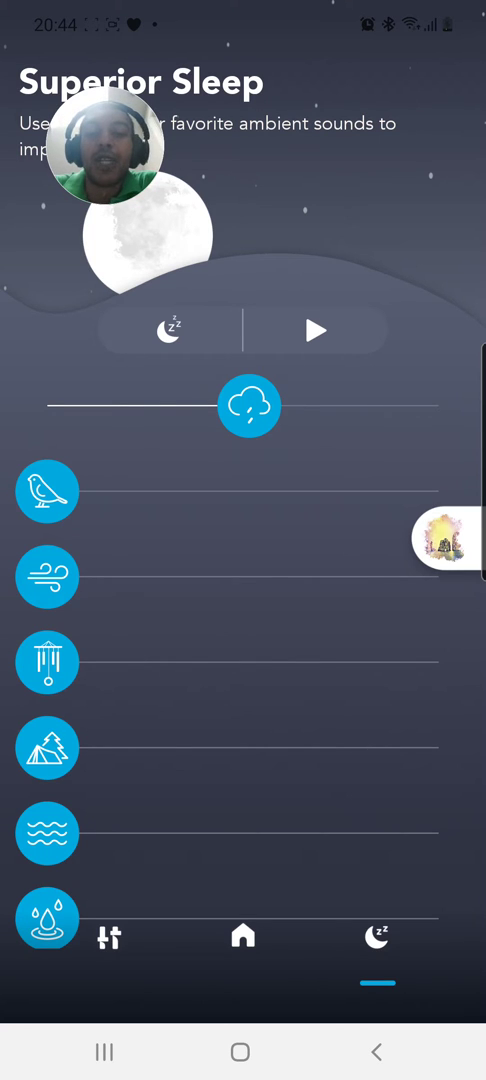
scroll(down, 3)
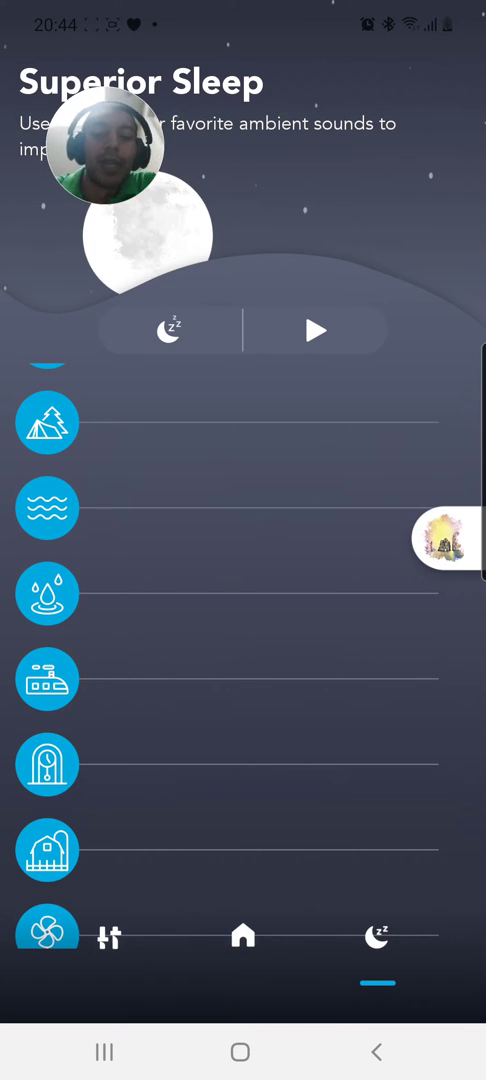
Step: Play the sleep mix, adjust rain volume, and add birds, wind, chimes, forest and waves
drag(47, 422, 237, 422)
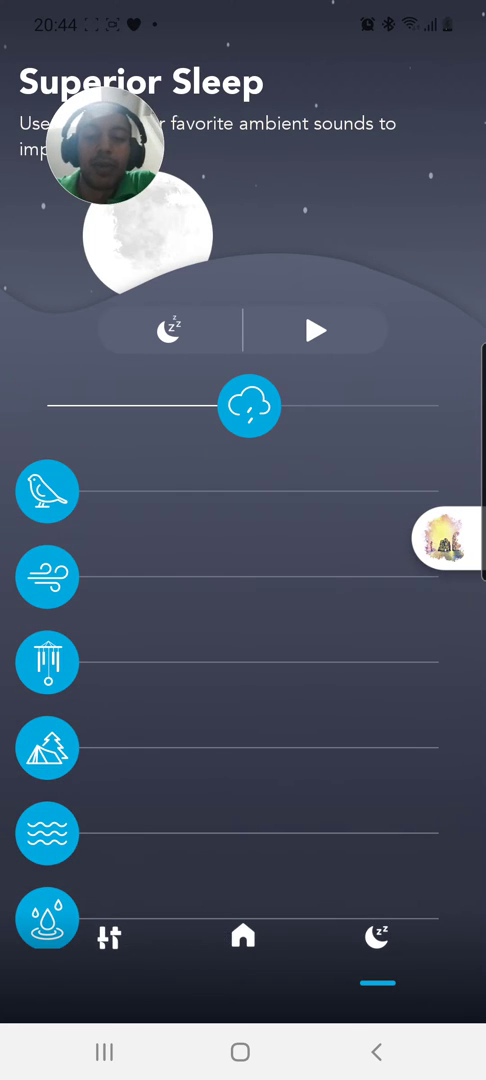
click(315, 330)
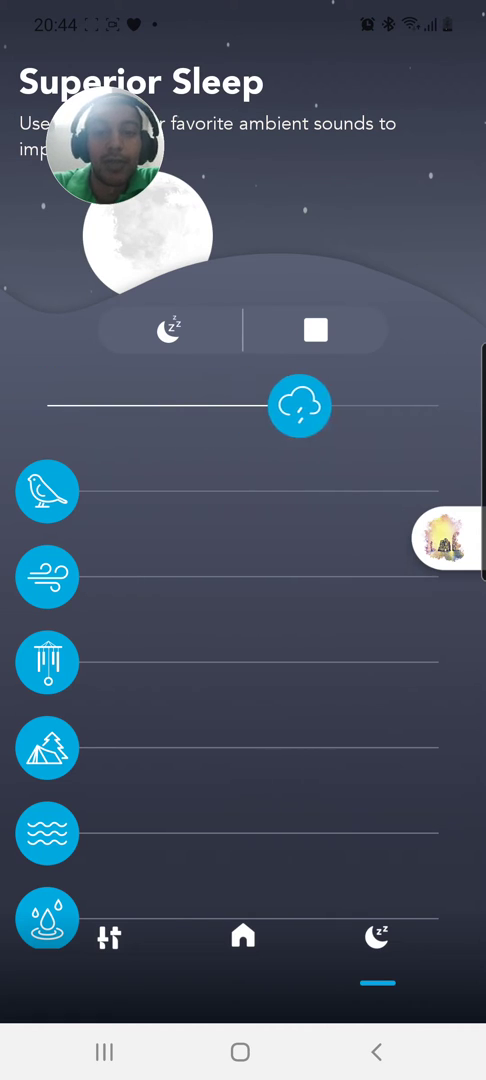
drag(298, 406, 248, 406)
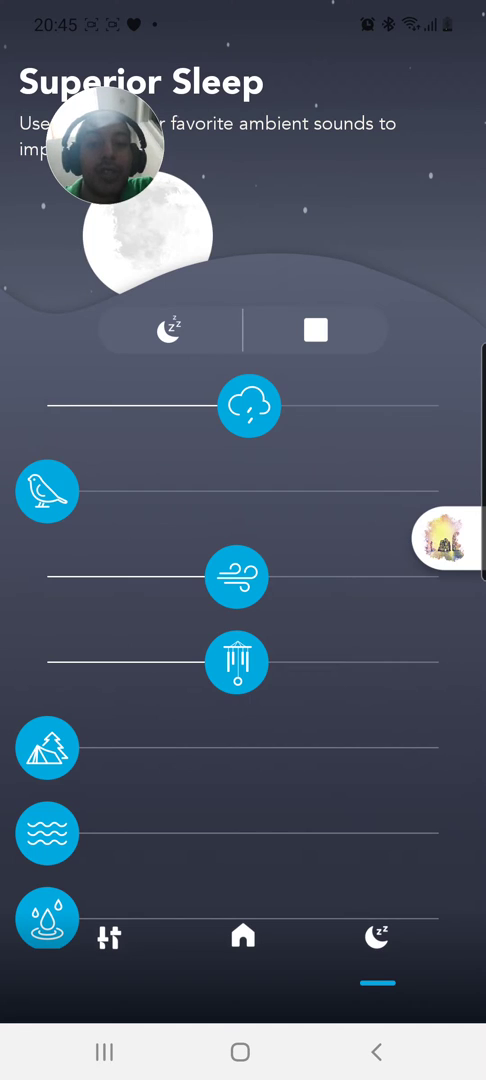
click(316, 330)
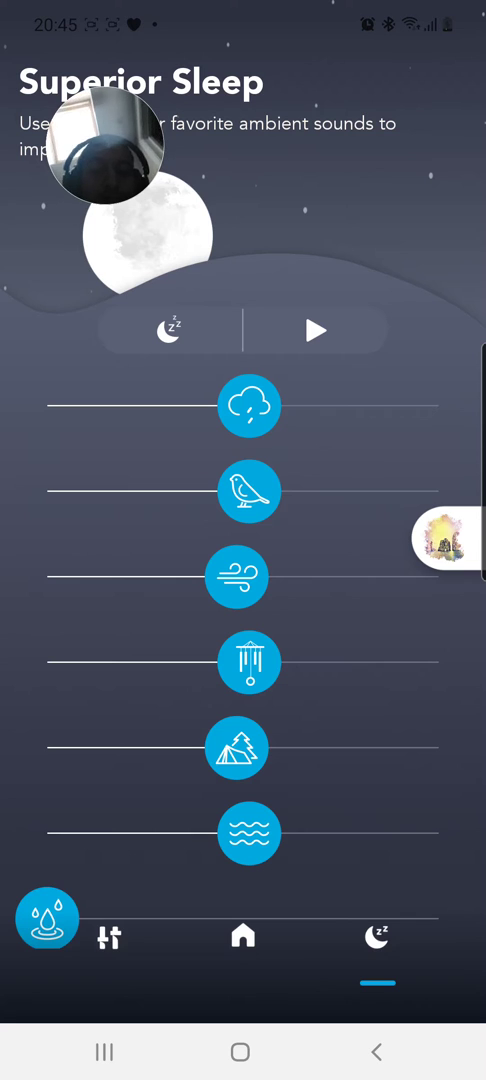
Step: Add drip, train, clock and barn sounds, preview the mix, then return home
scroll(down, 3)
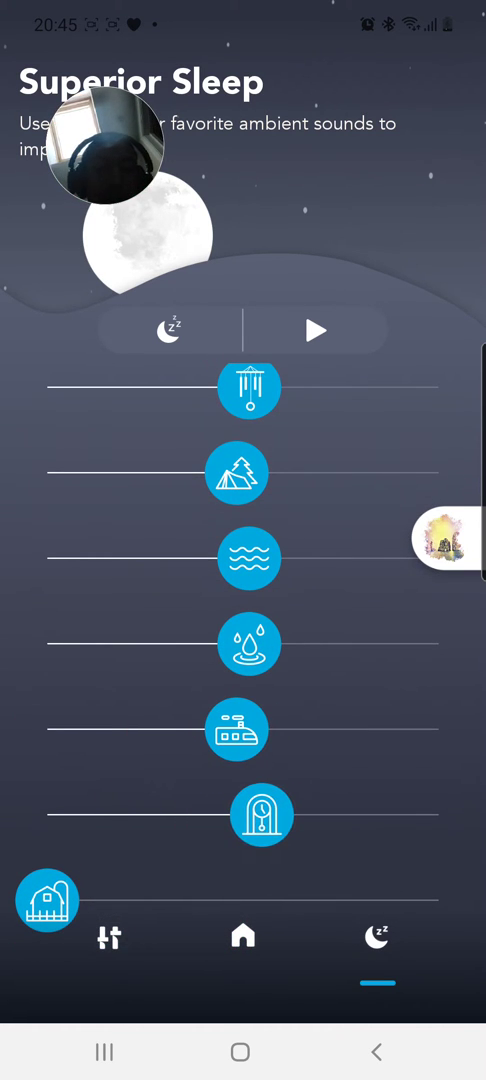
scroll(down, 3)
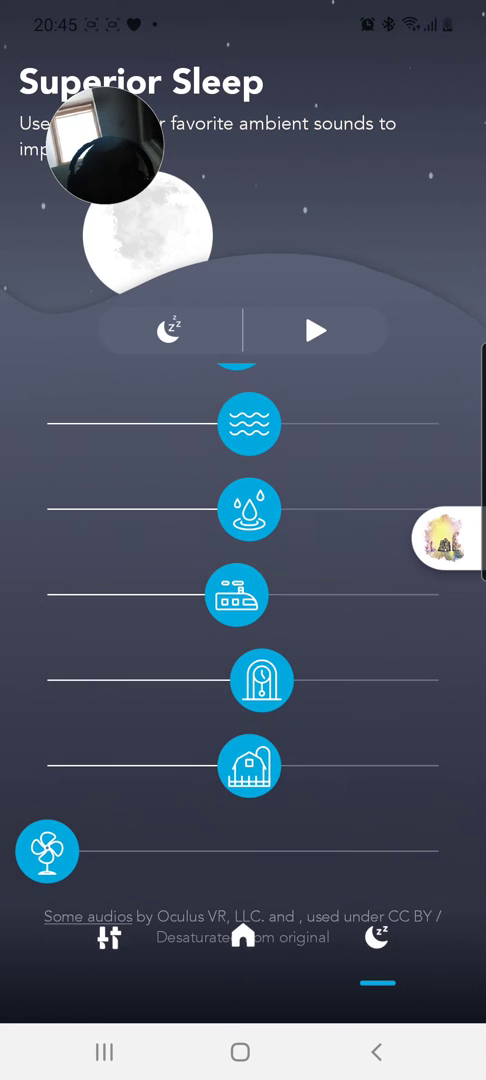
scroll(down, 3)
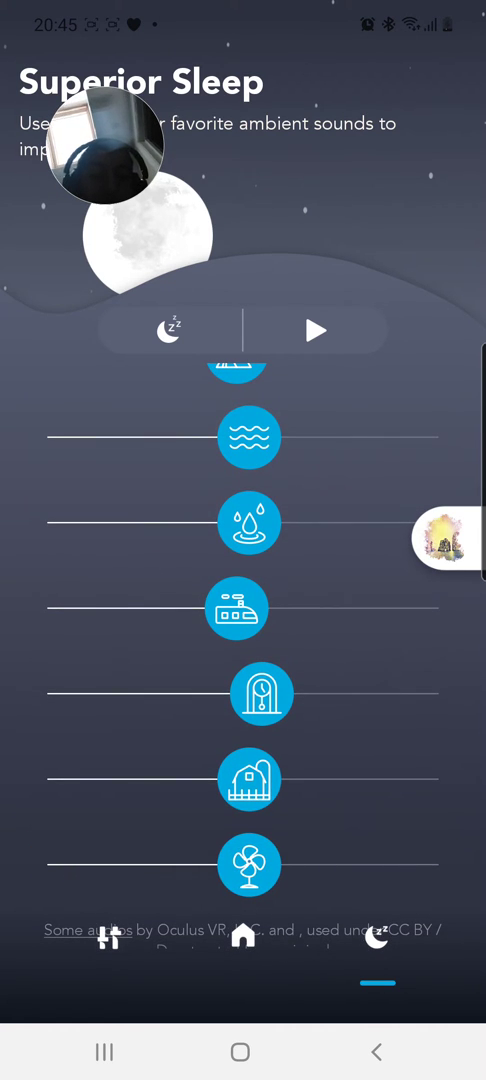
click(315, 330)
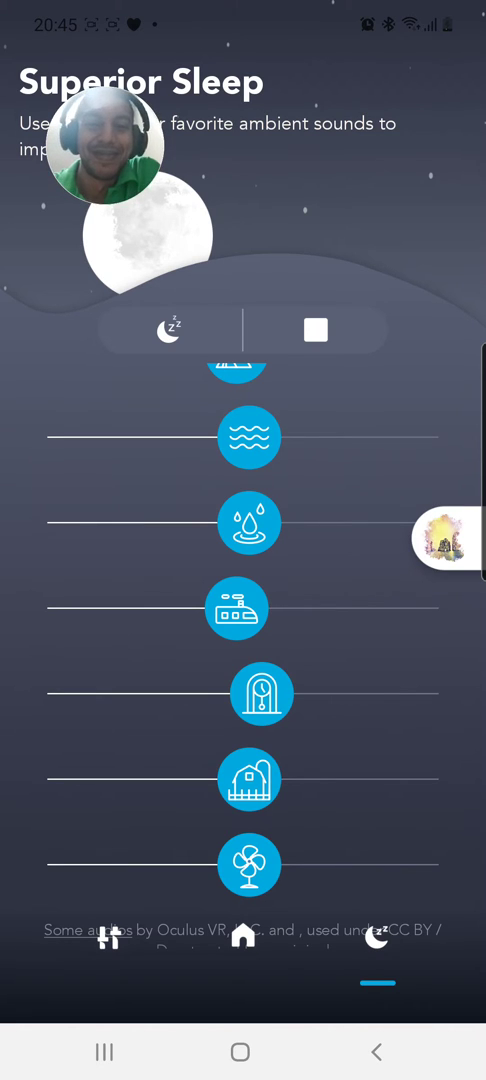
click(315, 330)
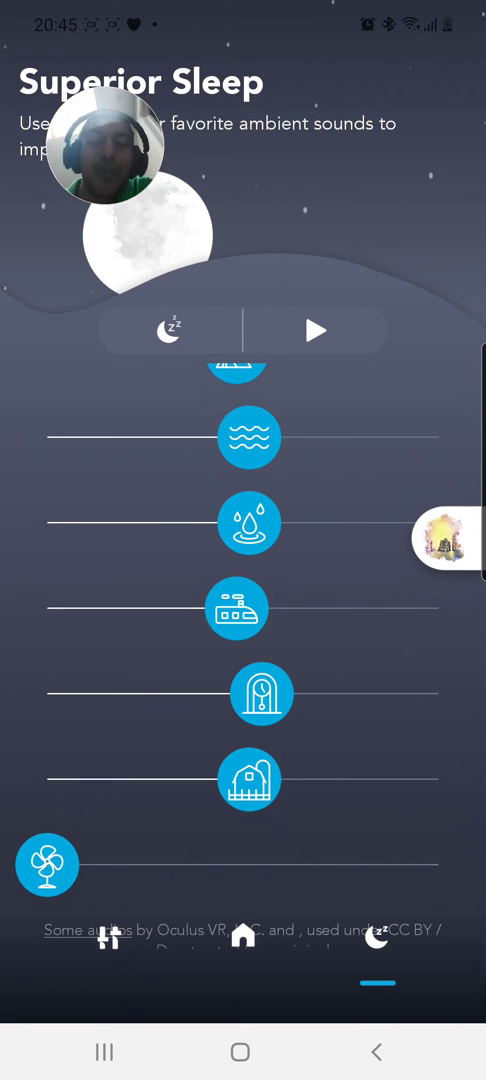
scroll(down, 3)
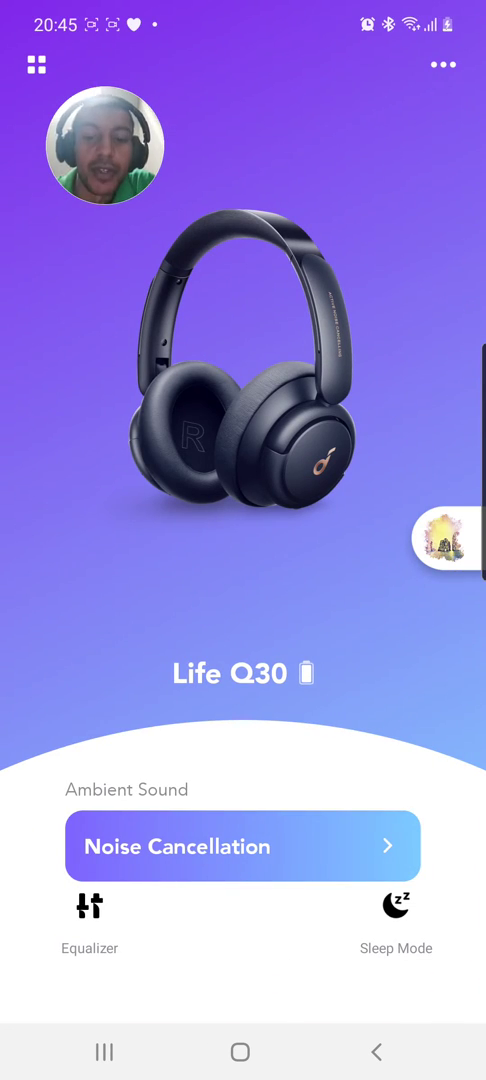
Step: Switch the equalizer from Custom to Default and open the Default preset list
click(89, 924)
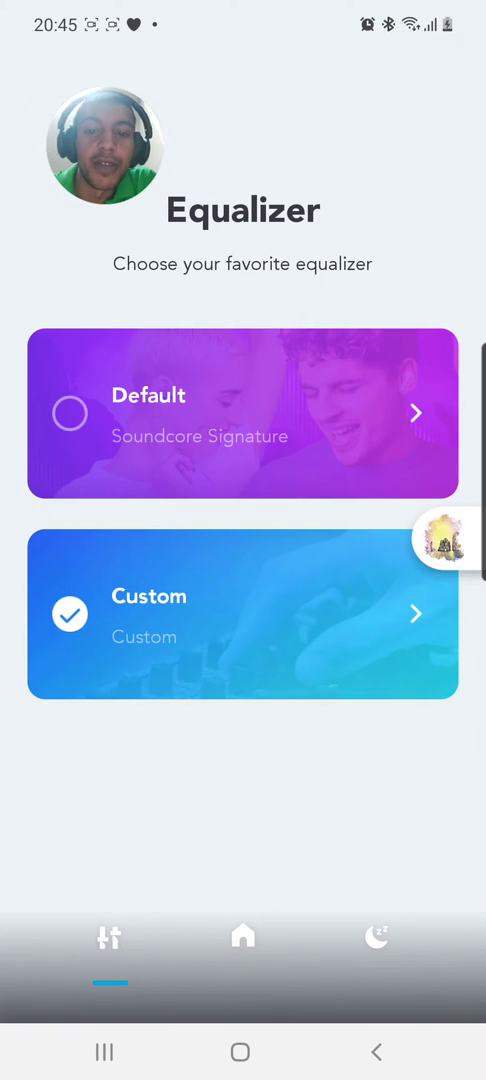
click(242, 414)
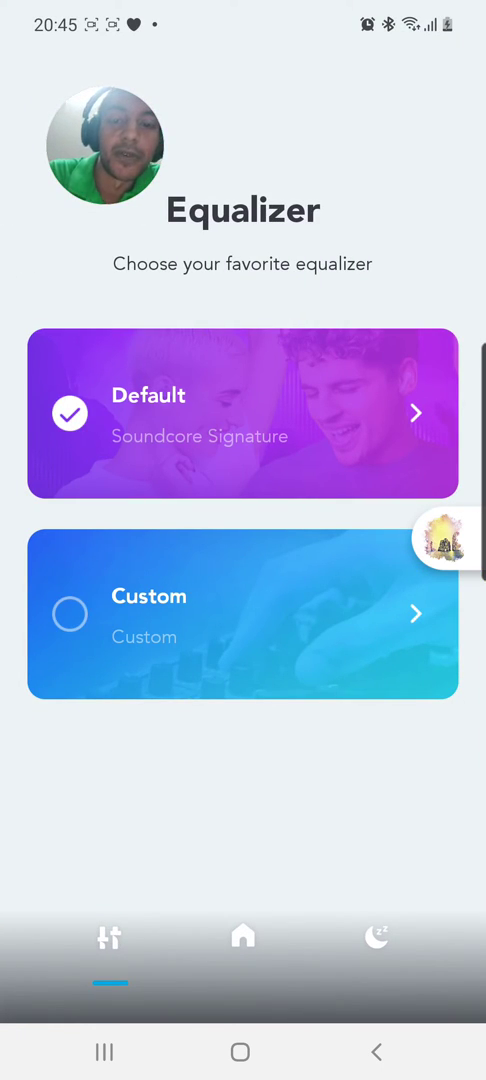
click(240, 419)
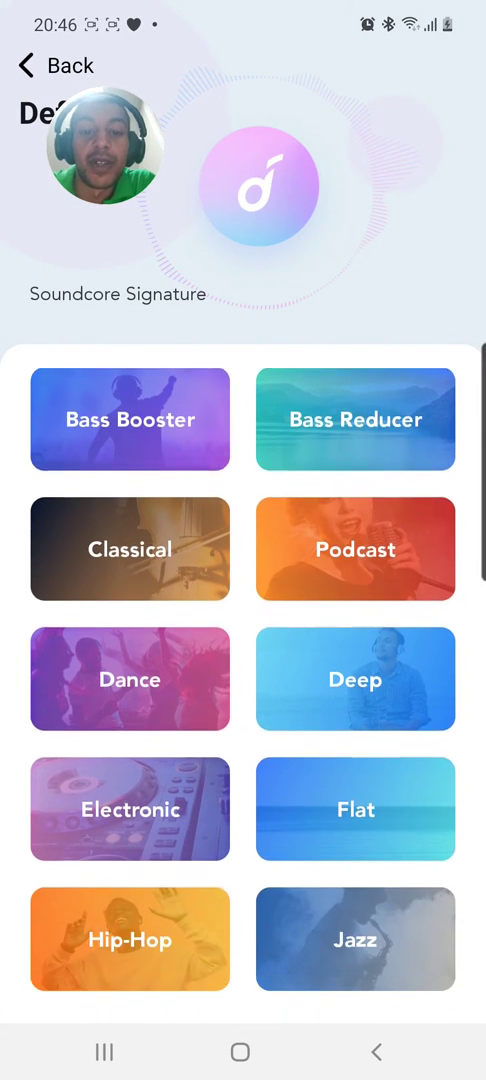
Step: Try Acoustic, Bass Booster, Hip-Hop, Small Speaker(s) and Treble Reducer, ending on Soundcore Signature
scroll(down, 3)
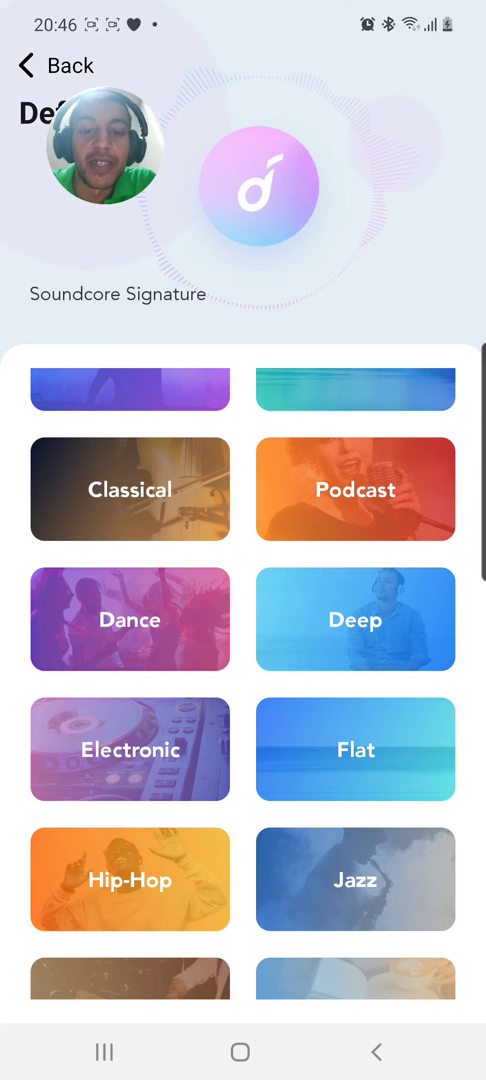
scroll(down, 3)
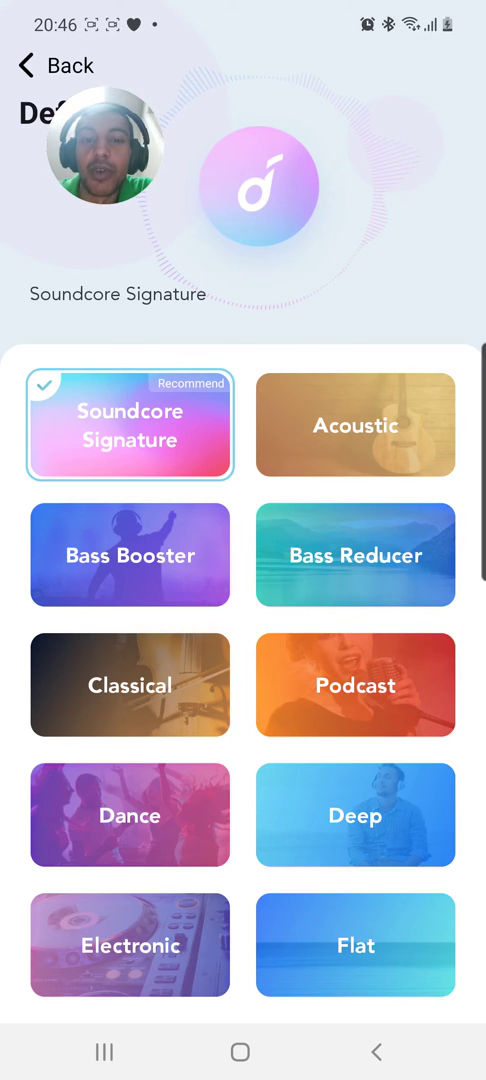
click(355, 424)
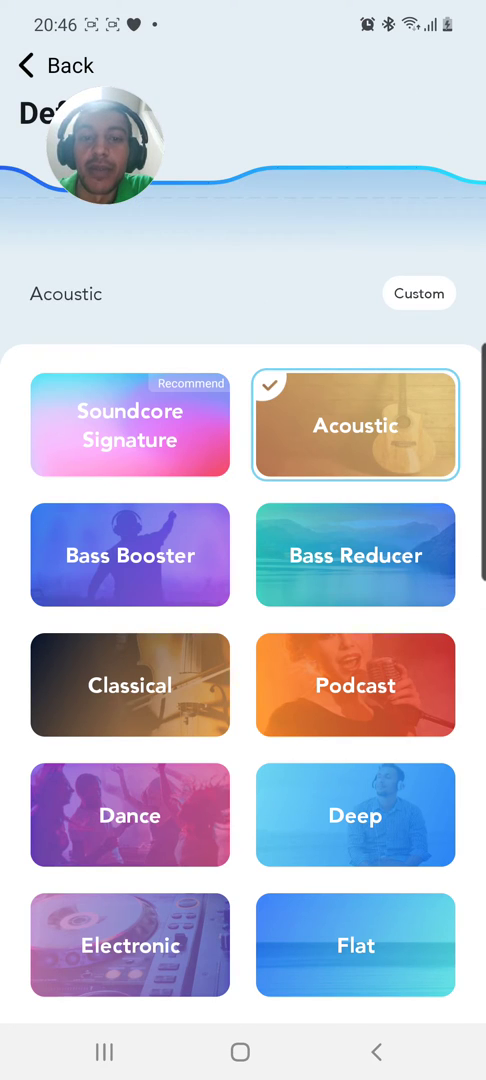
click(130, 555)
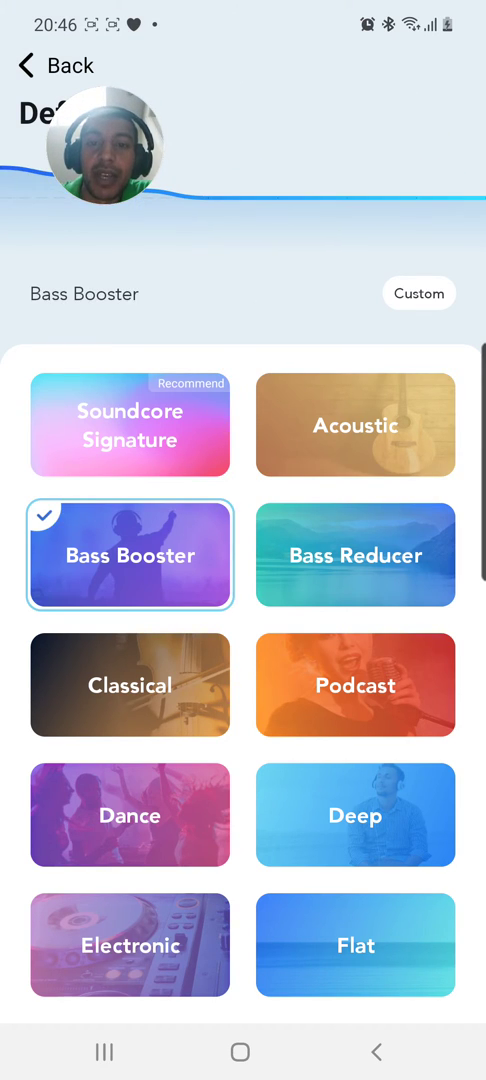
click(355, 685)
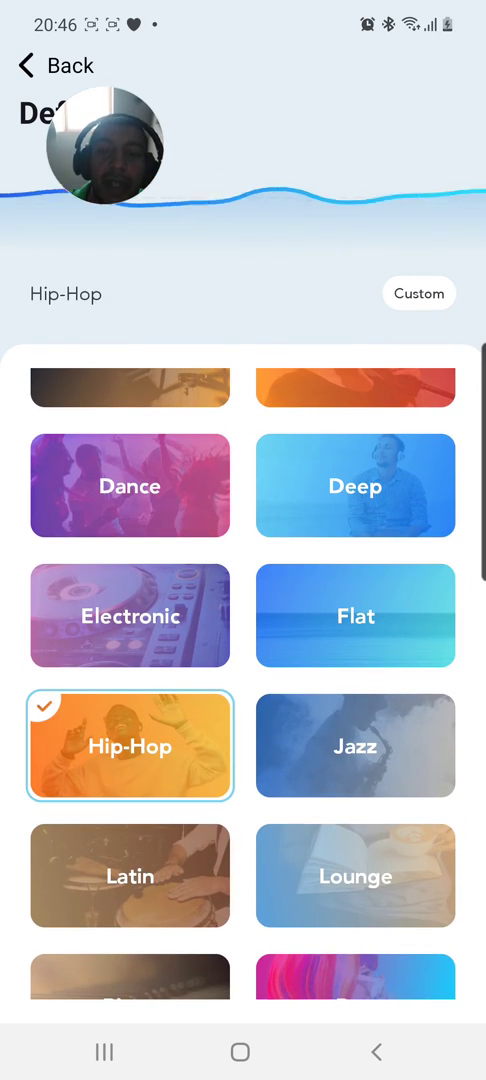
click(354, 875)
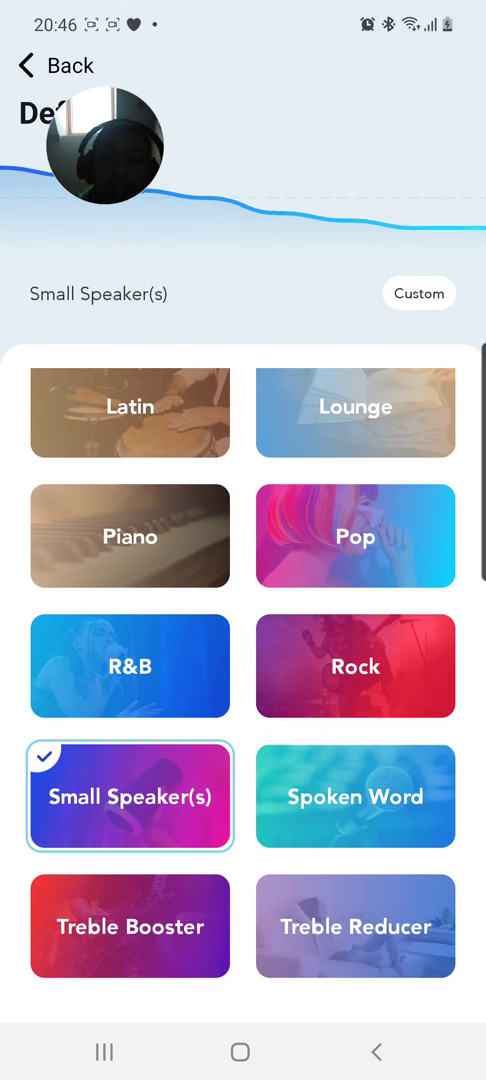
click(355, 925)
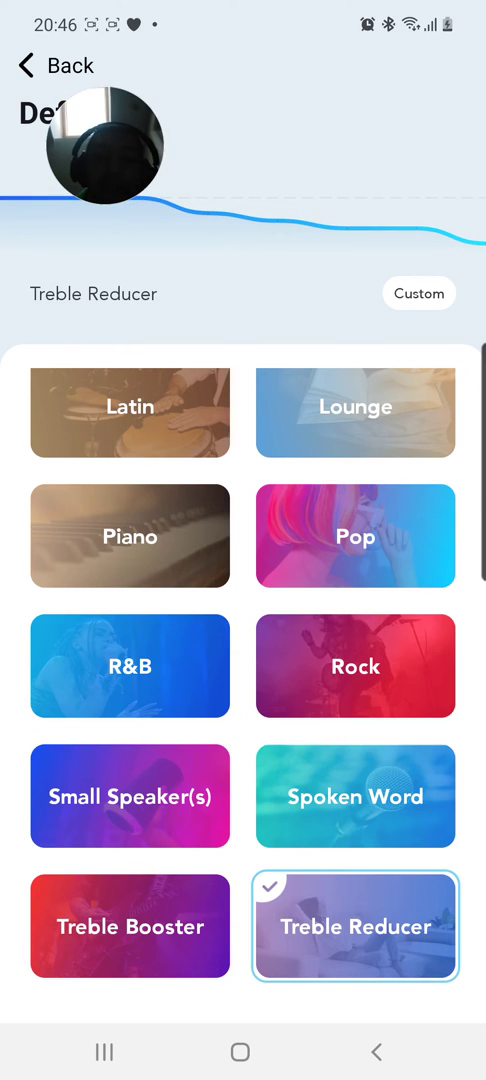
click(129, 795)
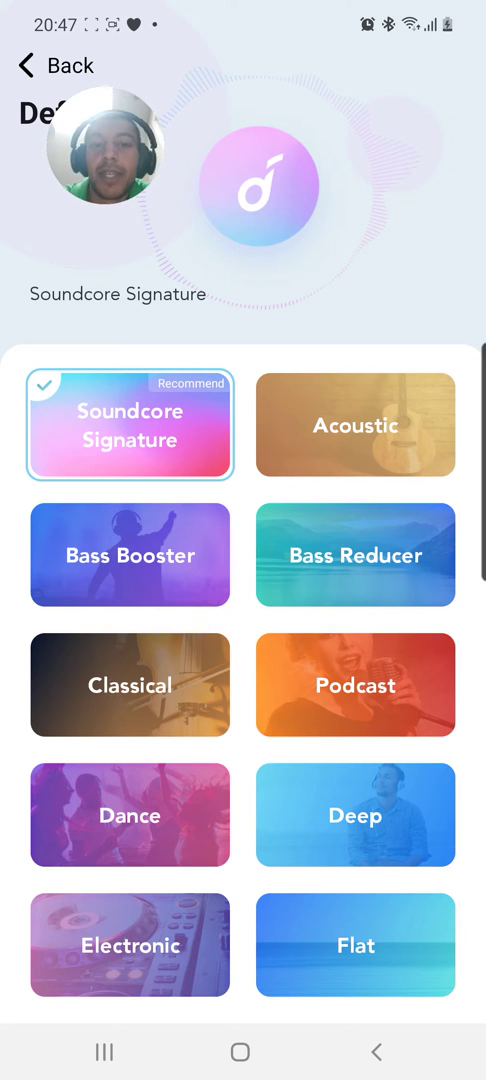
Step: Back out of the Default preset list and Equalizer page to the Life Q30 home screen
scroll(down, 3)
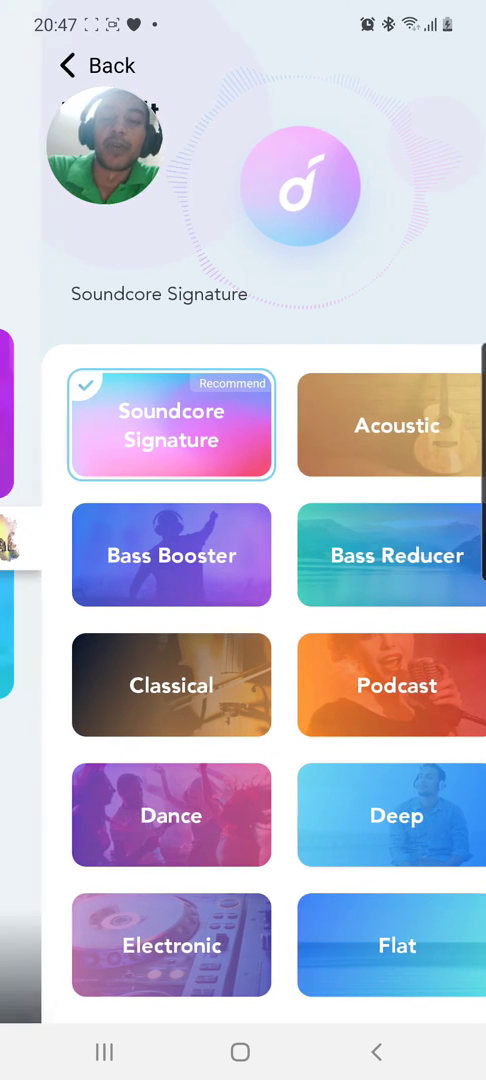
click(67, 65)
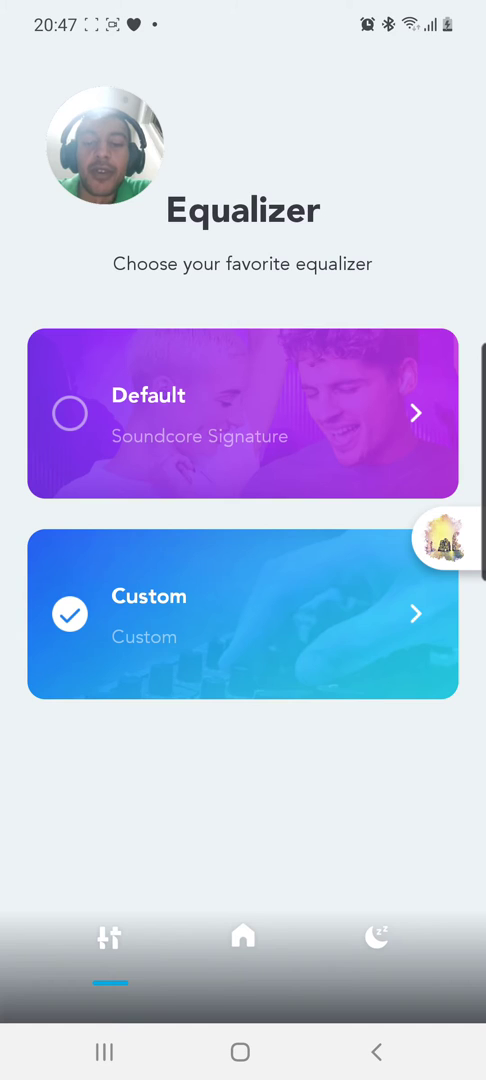
click(242, 617)
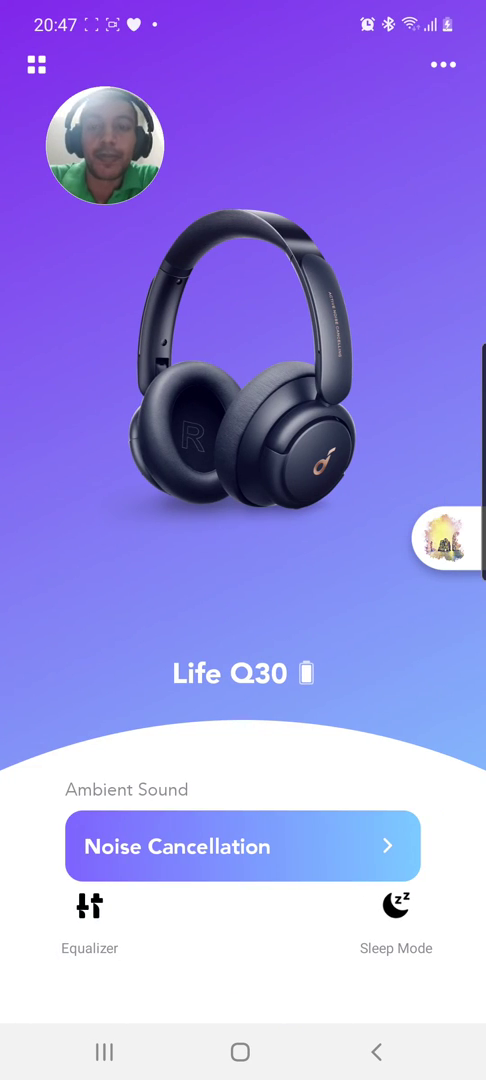
Step: In Ambient Sound, try Indoor and Transport noise cancellation, then set the mode to Normal
click(243, 846)
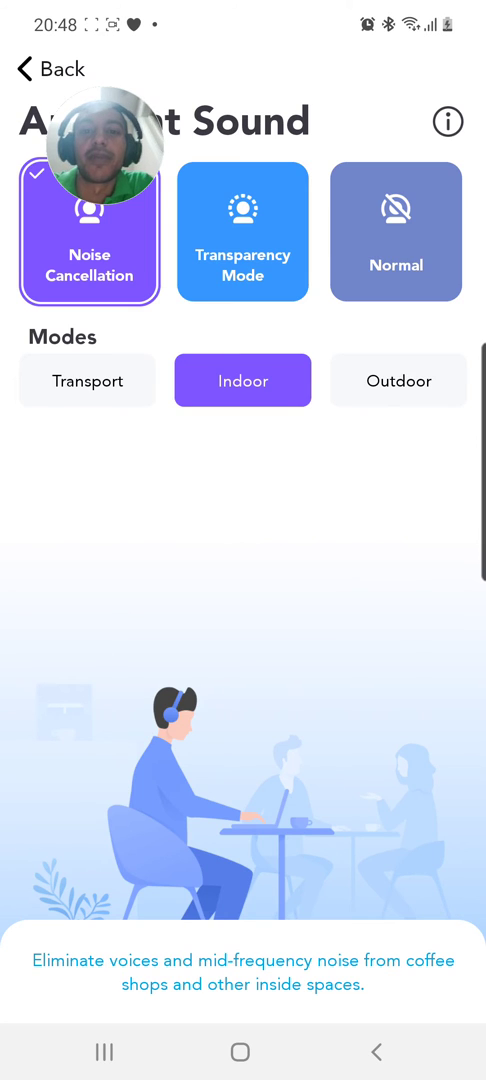
click(397, 380)
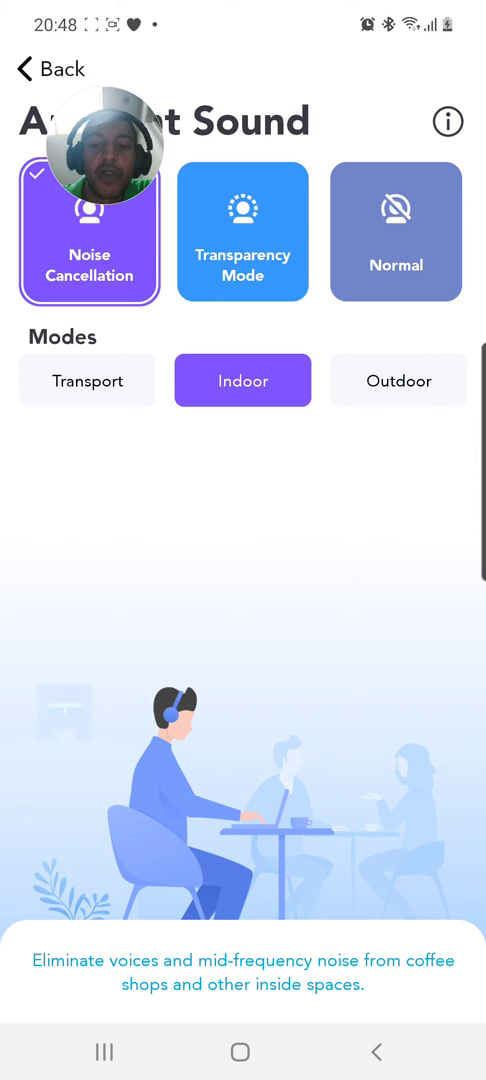
click(87, 380)
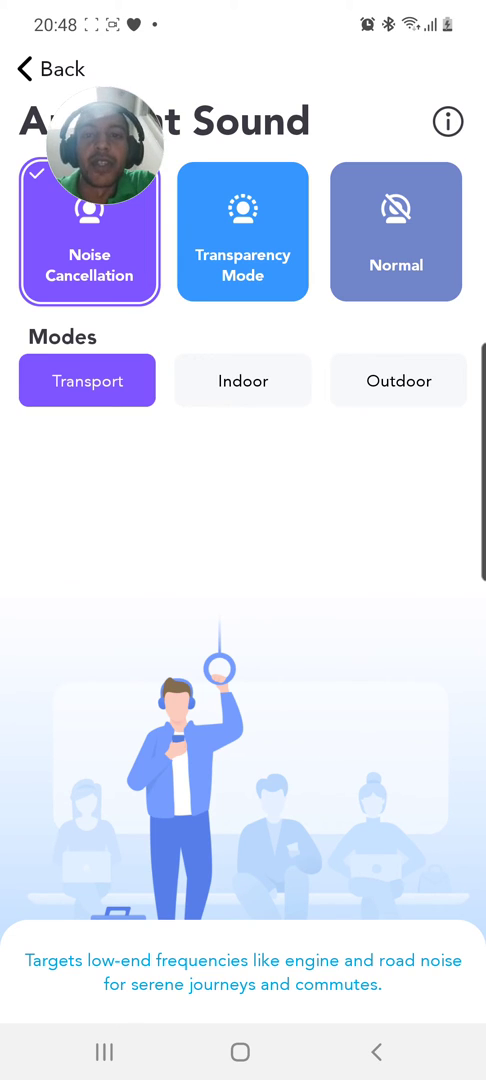
click(395, 233)
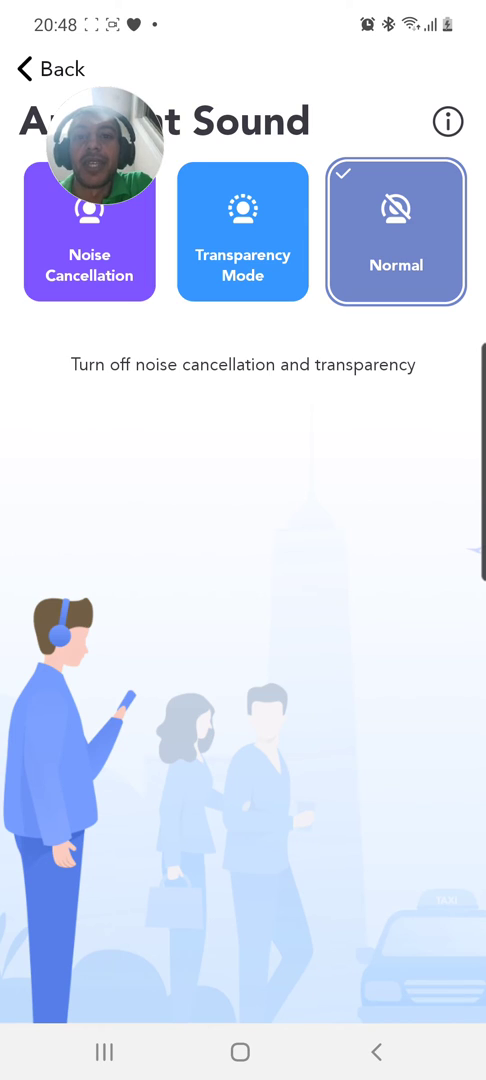
Step: Switch to Transparency, back to Transport noise cancellation, then open the widget guide
click(242, 234)
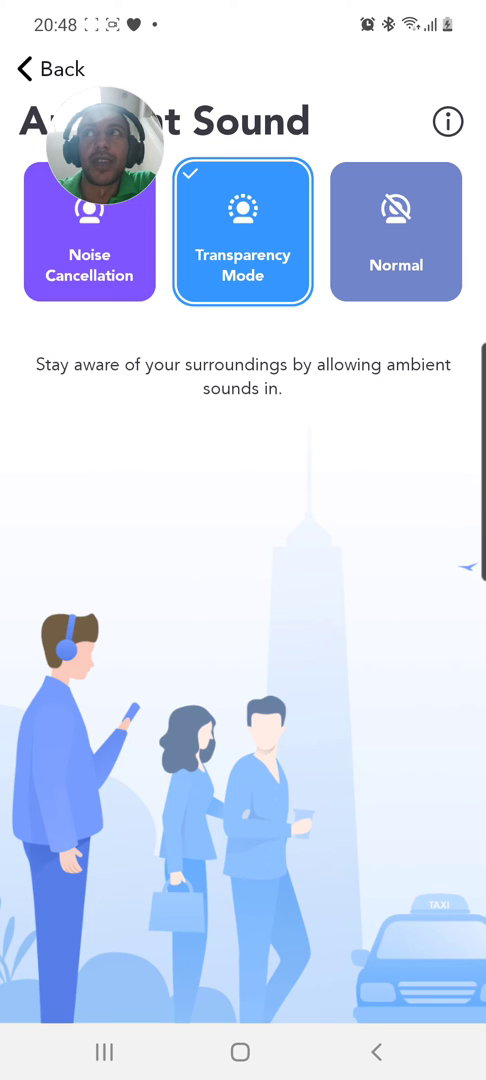
click(89, 233)
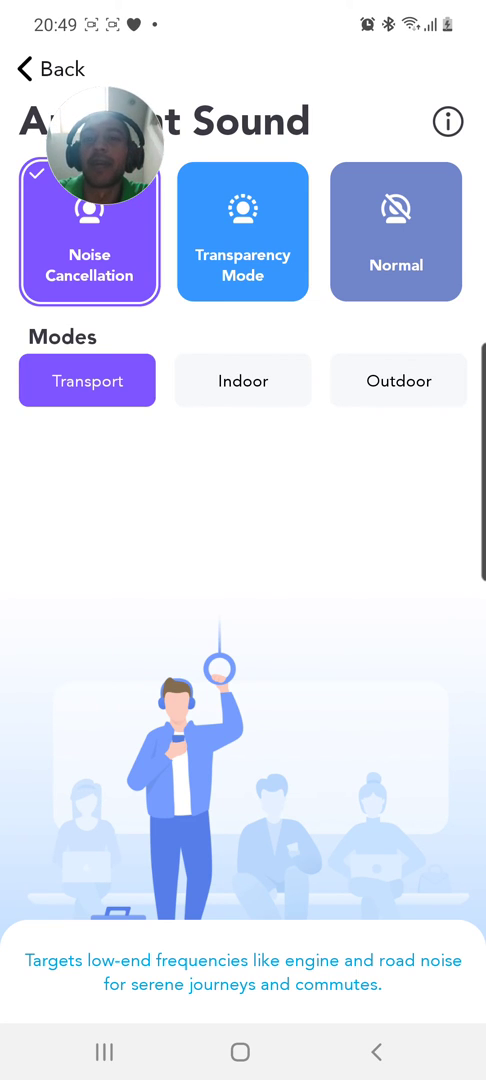
click(242, 380)
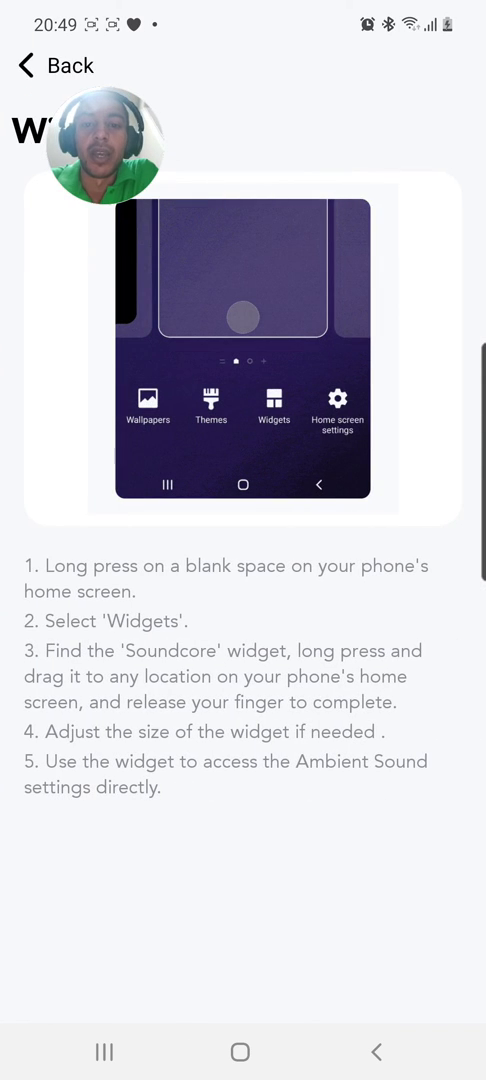
Step: Close the widget guide and return to Ambient Sound, noise cancellation on Indoor
click(272, 398)
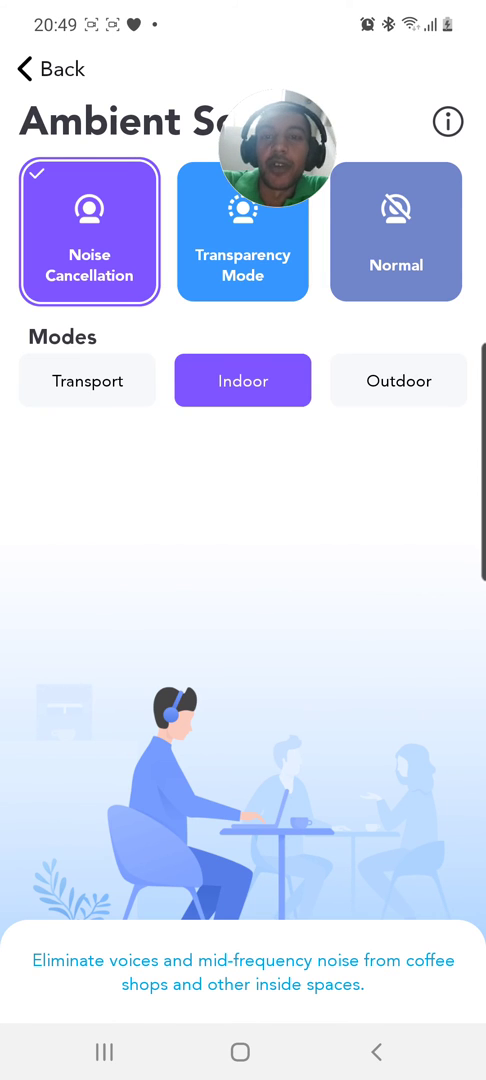
Step: Peek at the Night End mini-player, then scroll through the Life Series headphone list
click(24, 69)
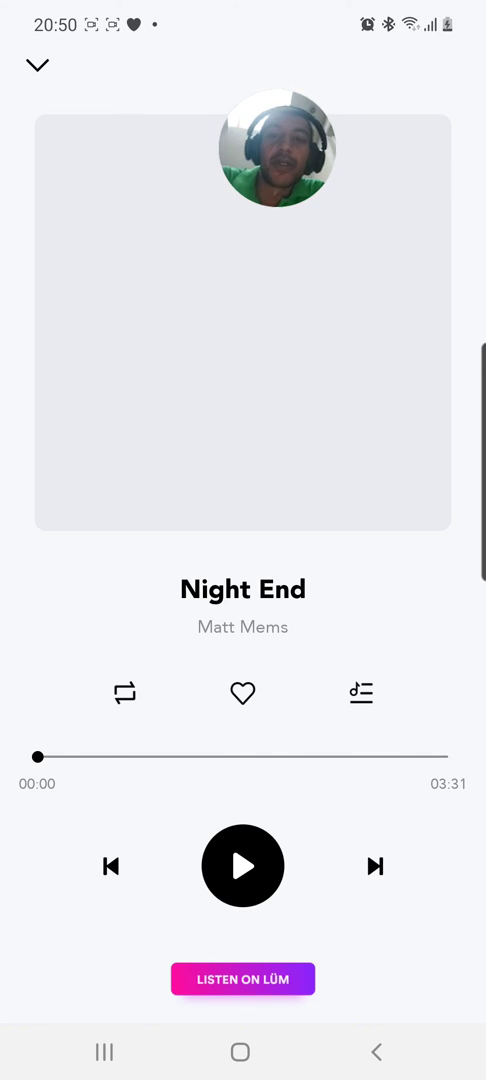
click(38, 65)
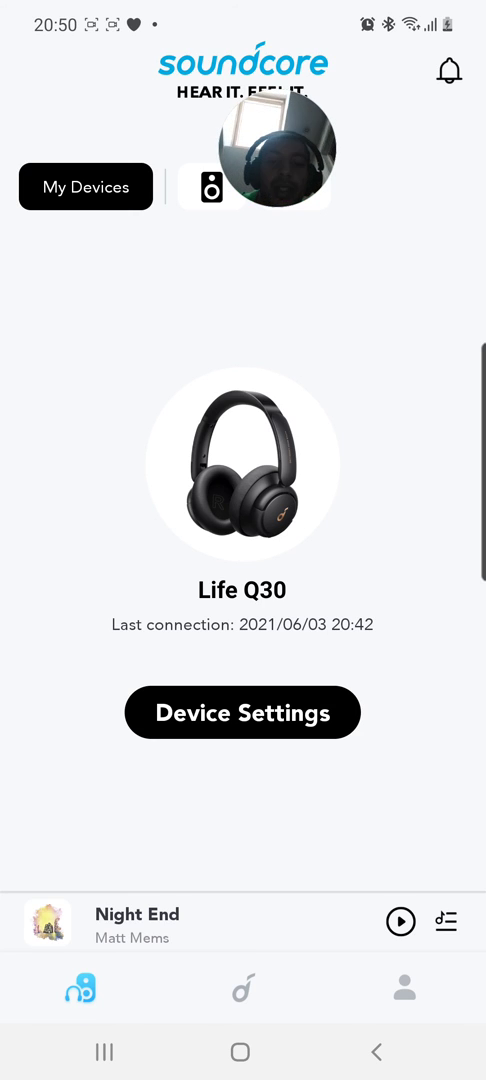
click(242, 988)
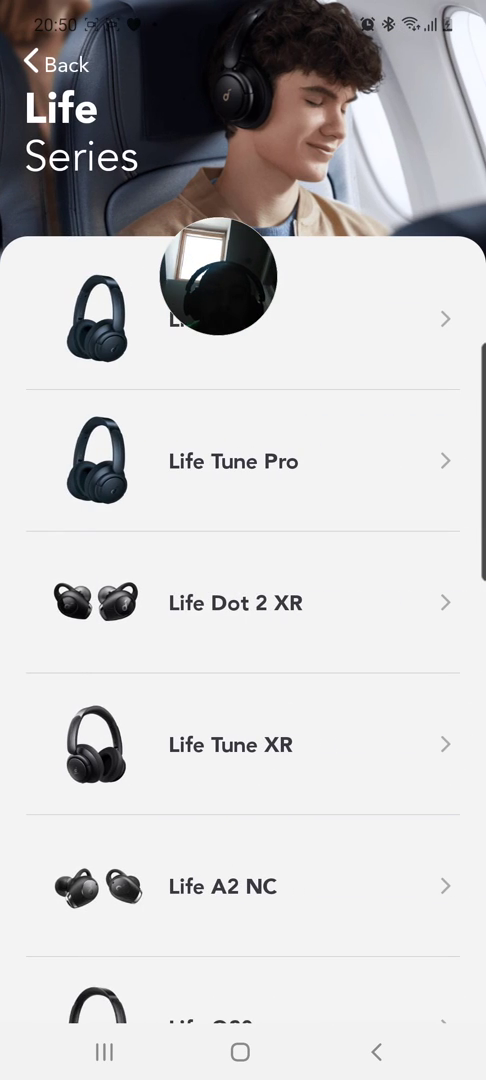
scroll(down, 3)
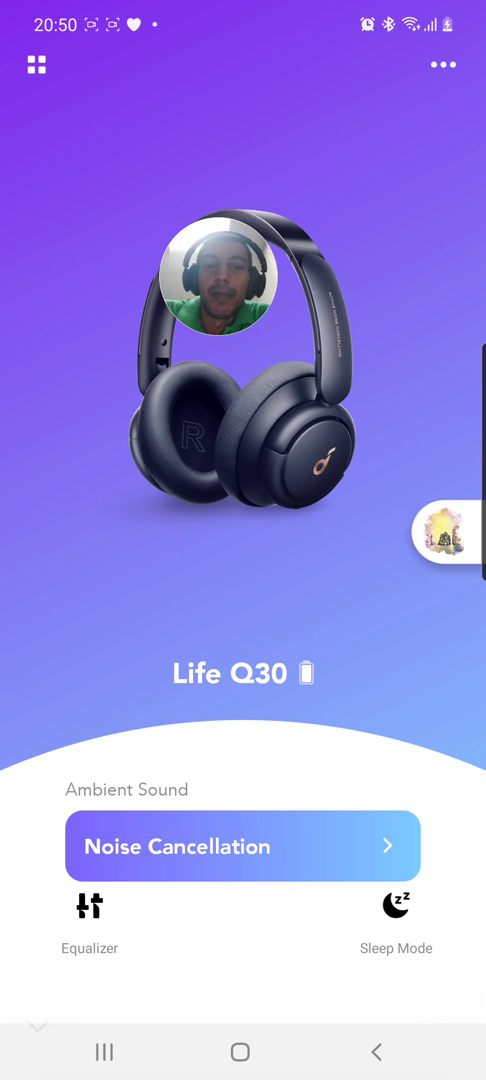
Step: Play the Night End track for about eleven seconds, then pause it at 0:11
click(446, 535)
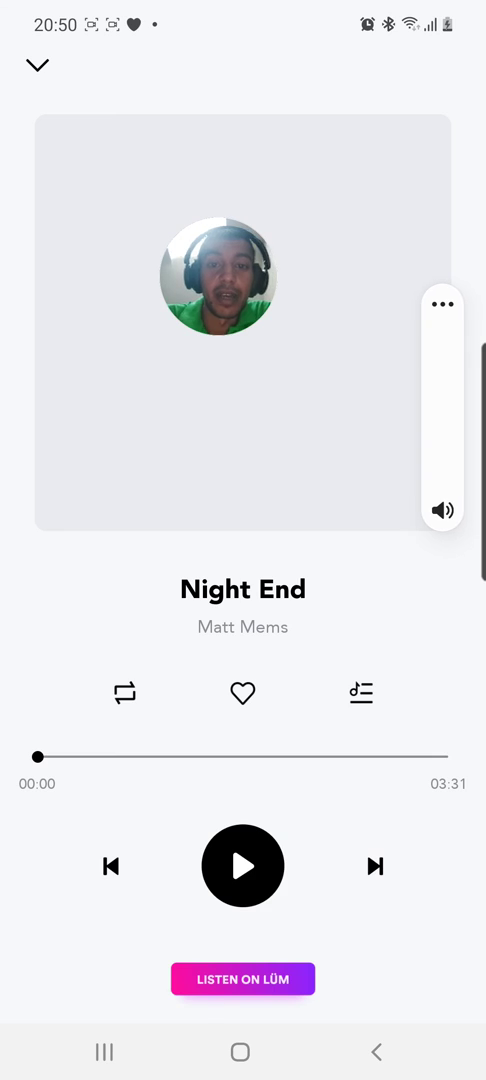
click(242, 866)
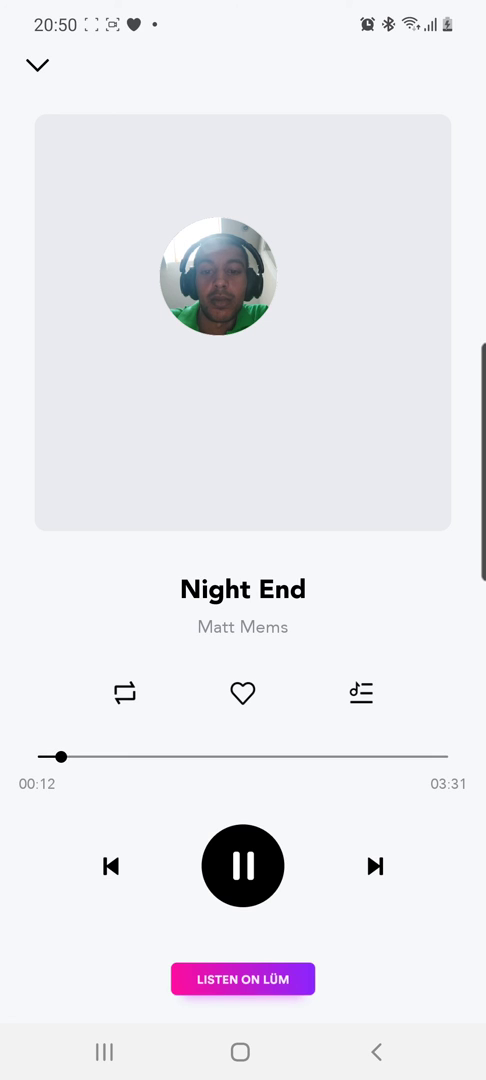
click(242, 866)
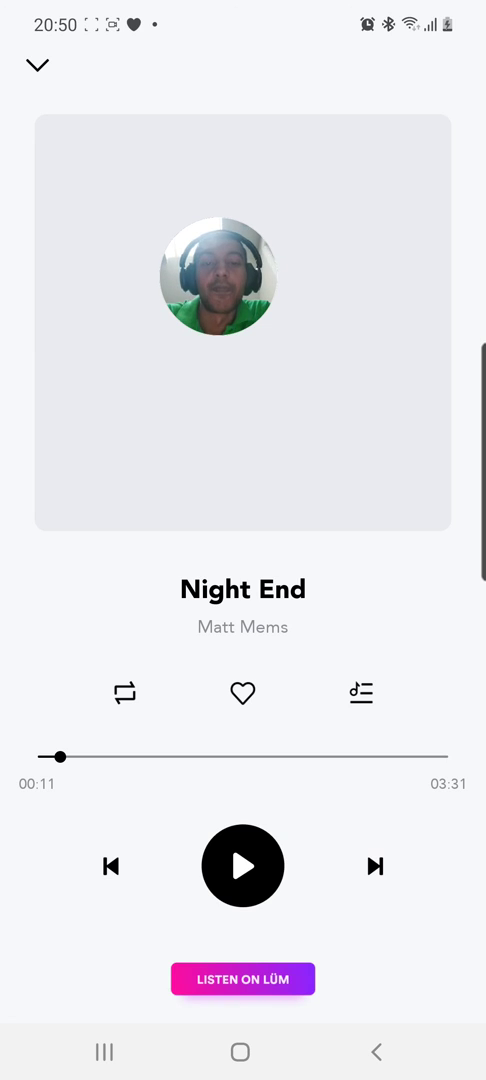